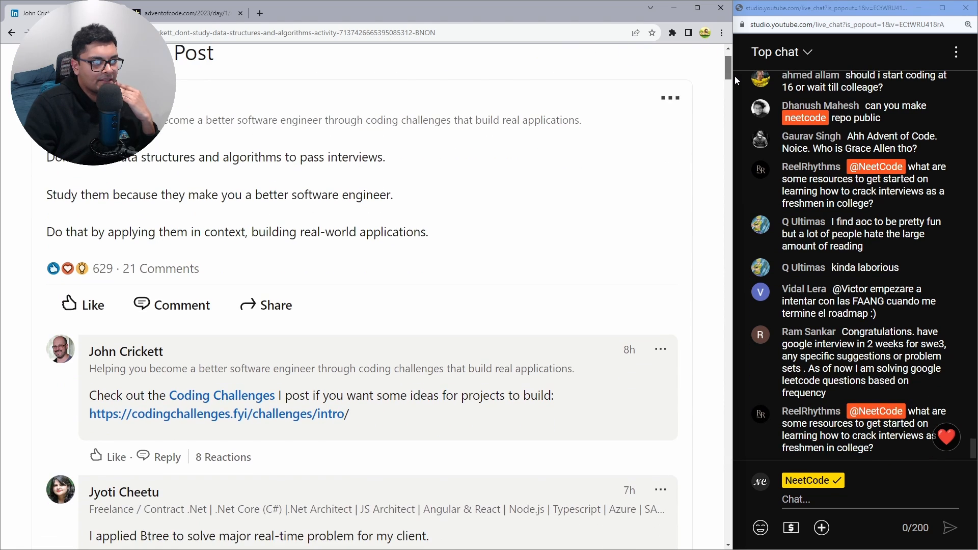
- Select the line 'Do that by applying them in context, building real-world applications.'
scroll(down, 3)
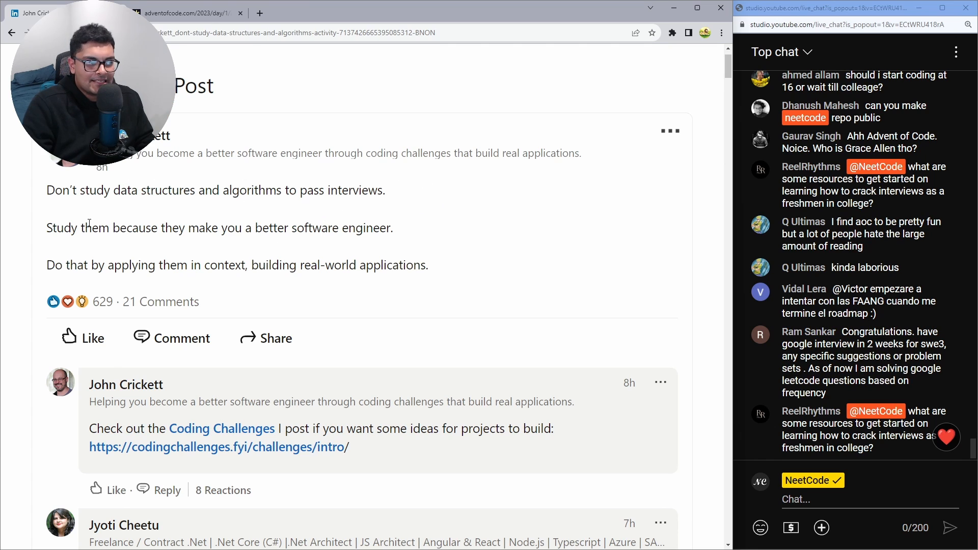
mouse_move(189, 240)
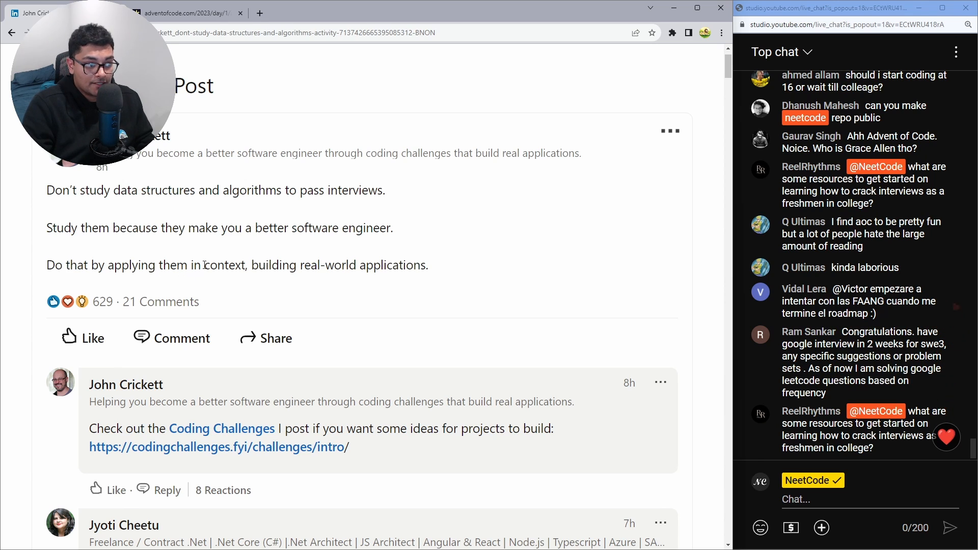
double_click(274, 265)
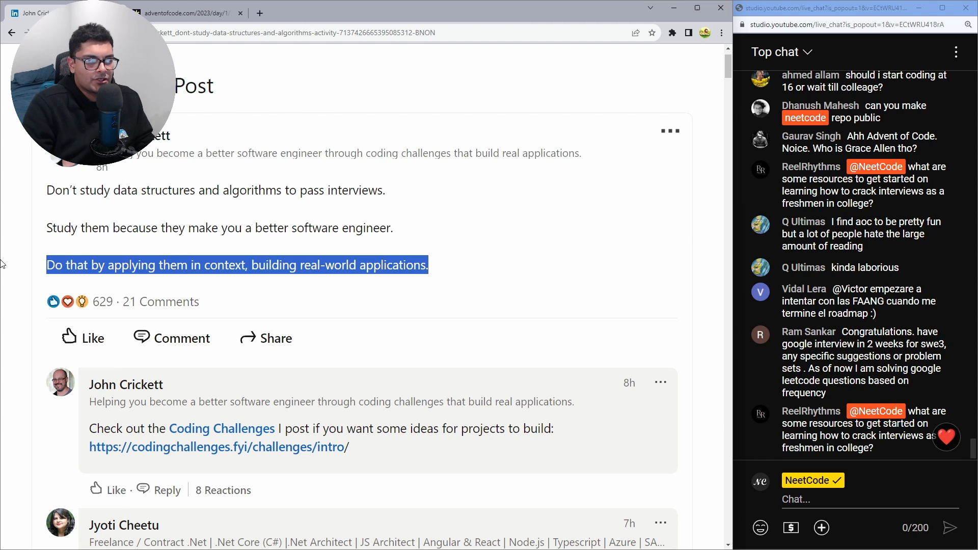
click(414, 232)
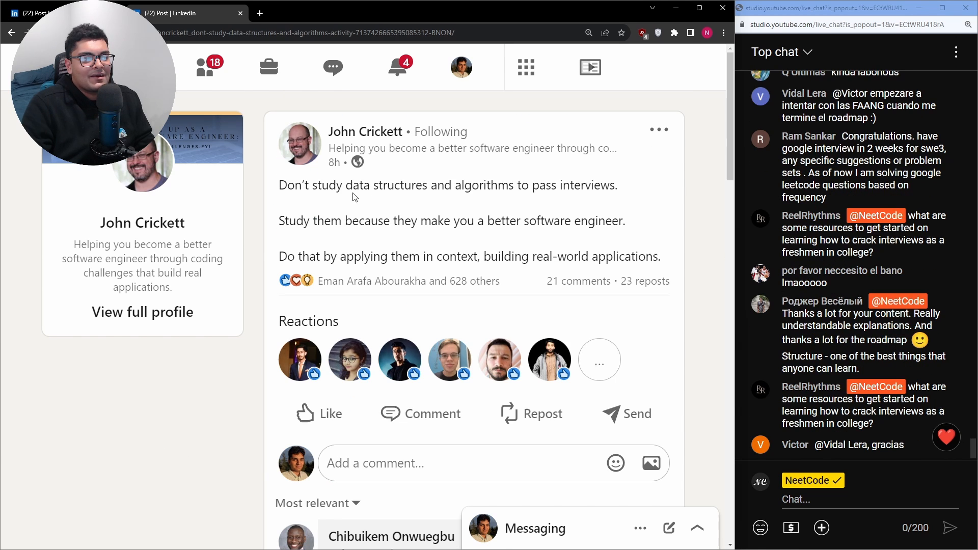
- Drag-select 'building real-world applications.' in the post's last line
drag(353, 186, 580, 185)
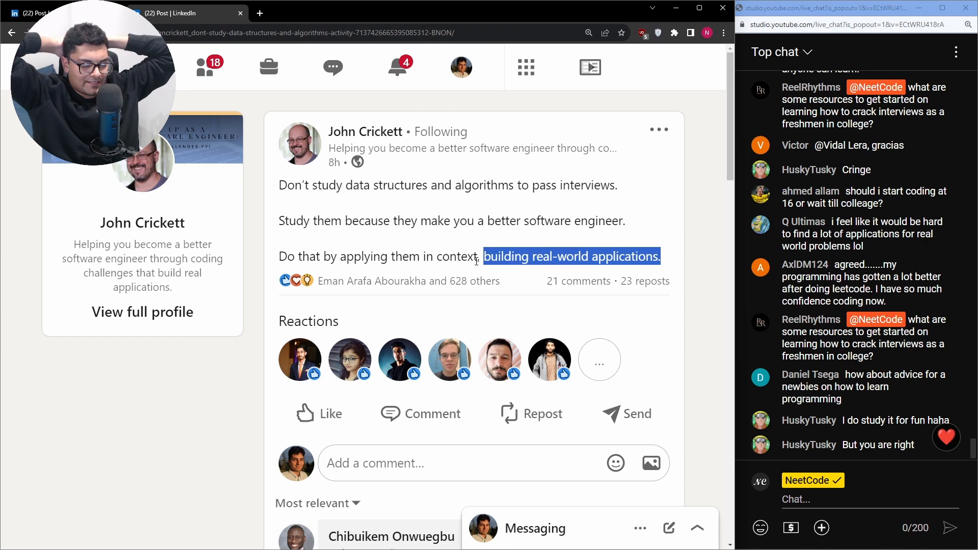
scroll(down, 3)
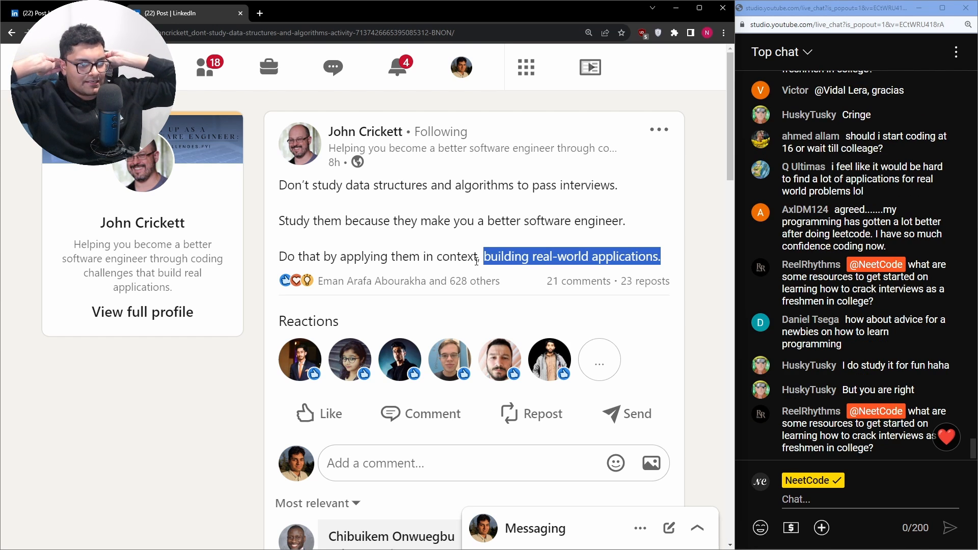